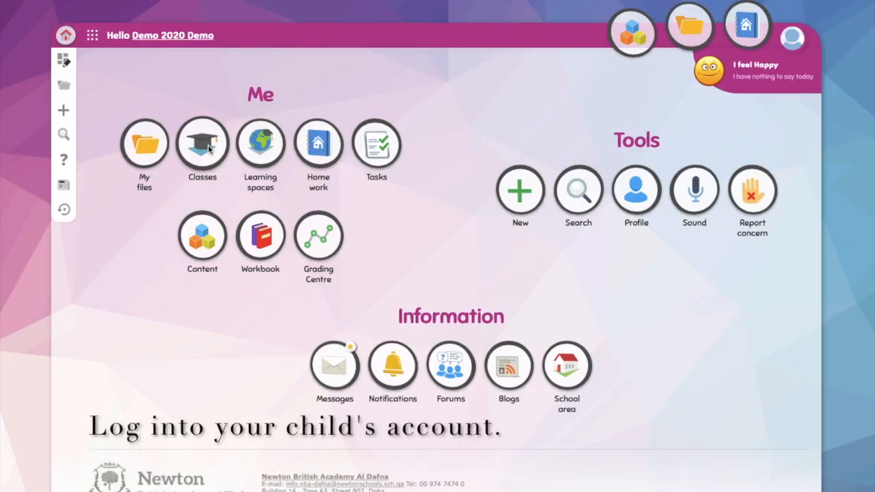
- Go to the child's Classes page listing the 4Y and Y4 groups
{"action": "left_click", "coordinate": [202, 143]}
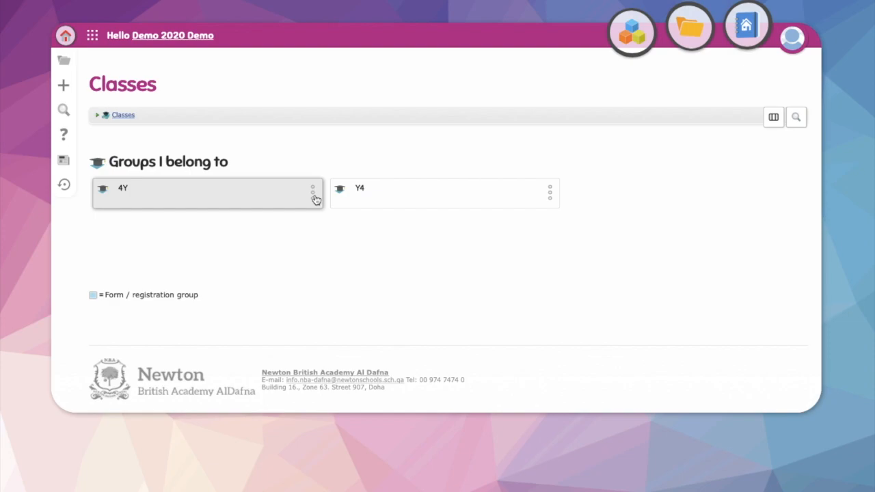
- Enter the 4Y group's MLTV room via Join room, reaching the audio prompt
{"action": "left_click", "coordinate": [311, 193]}
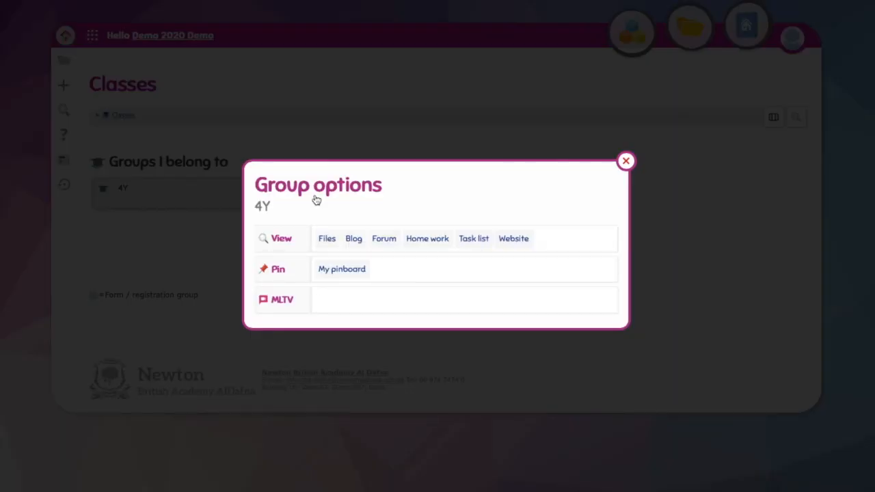
{"action": "mouse_move", "coordinate": [369, 301]}
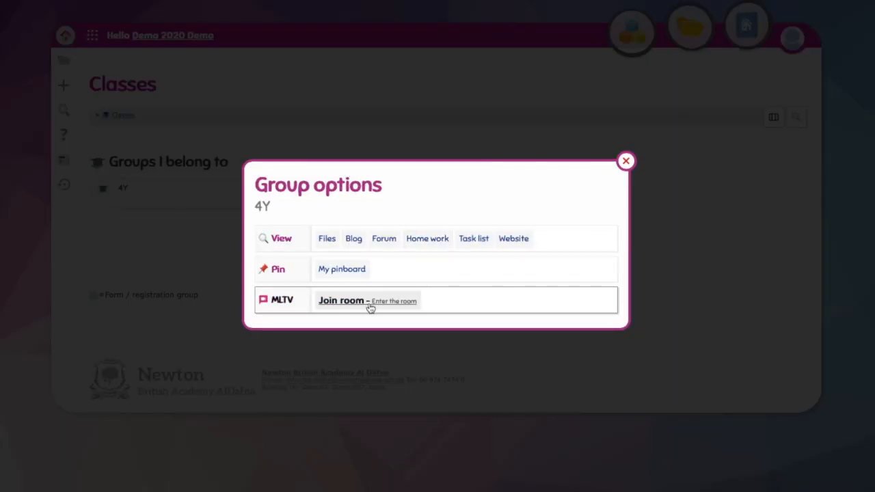
{"action": "left_click", "coordinate": [341, 301]}
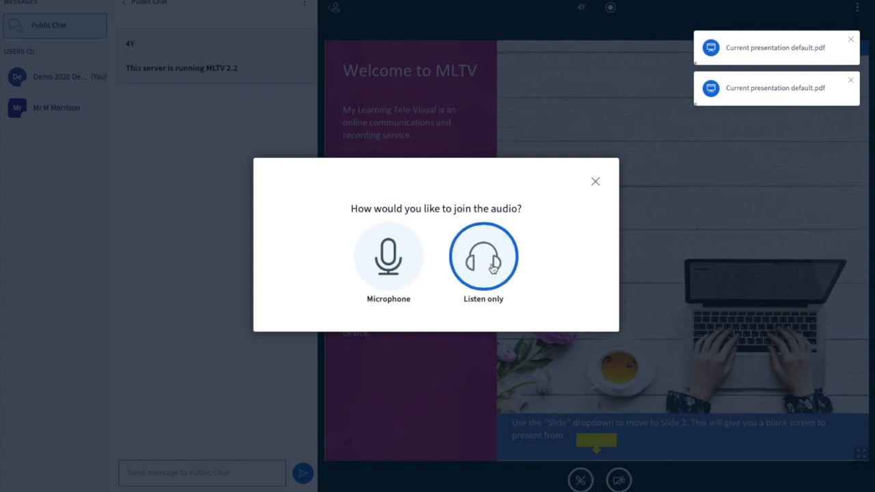
- Join the MLTV audio in listen-only mode, then leave the room via its options
{"action": "left_click", "coordinate": [482, 257]}
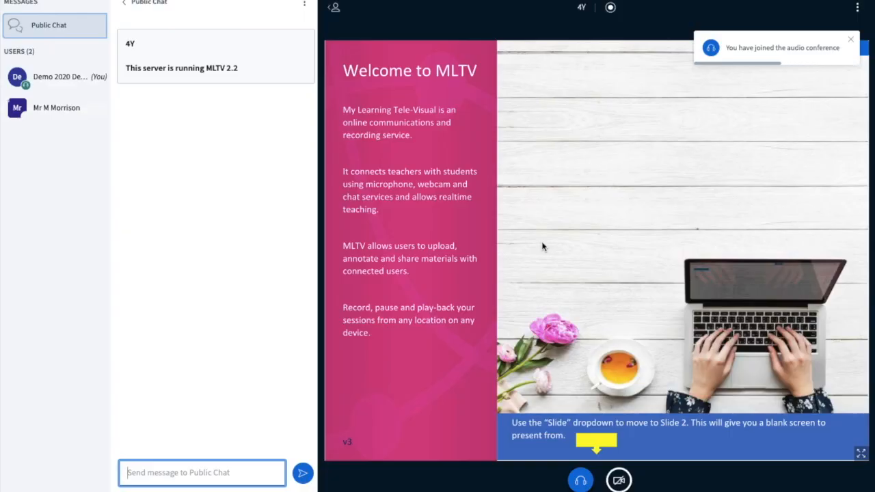
{"action": "mouse_move", "coordinate": [424, 352]}
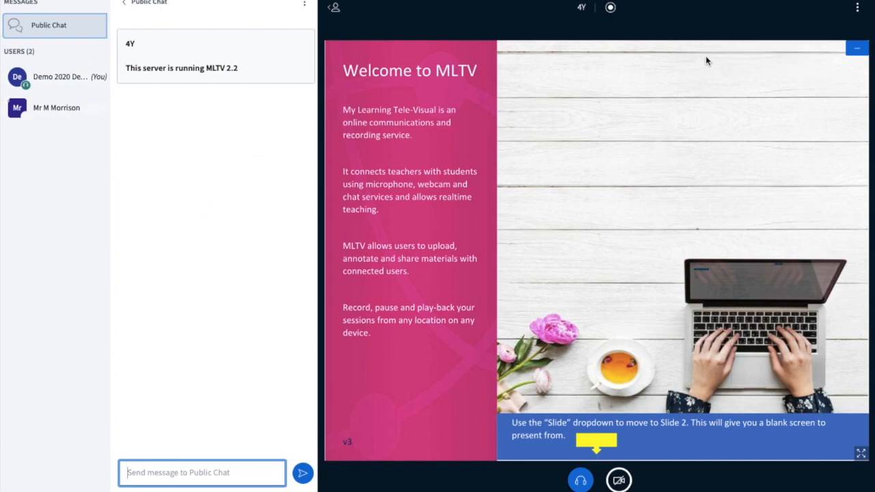
{"action": "mouse_move", "coordinate": [246, 112]}
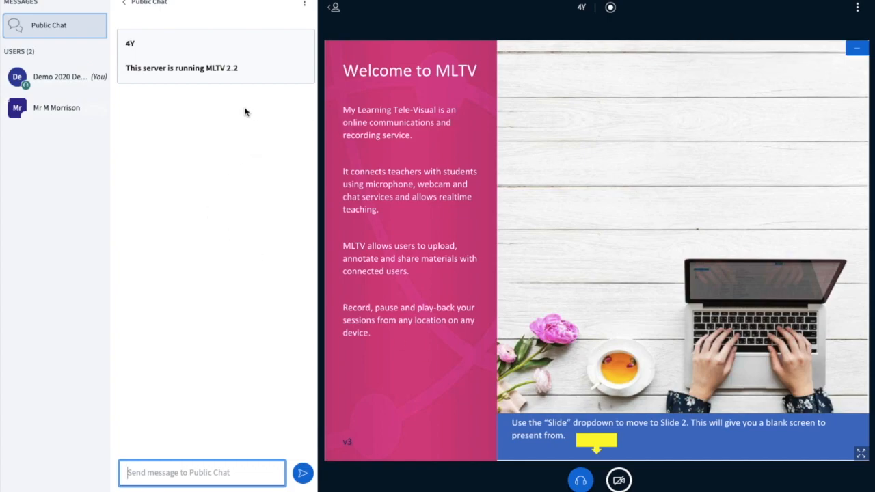
{"action": "mouse_move", "coordinate": [832, 13]}
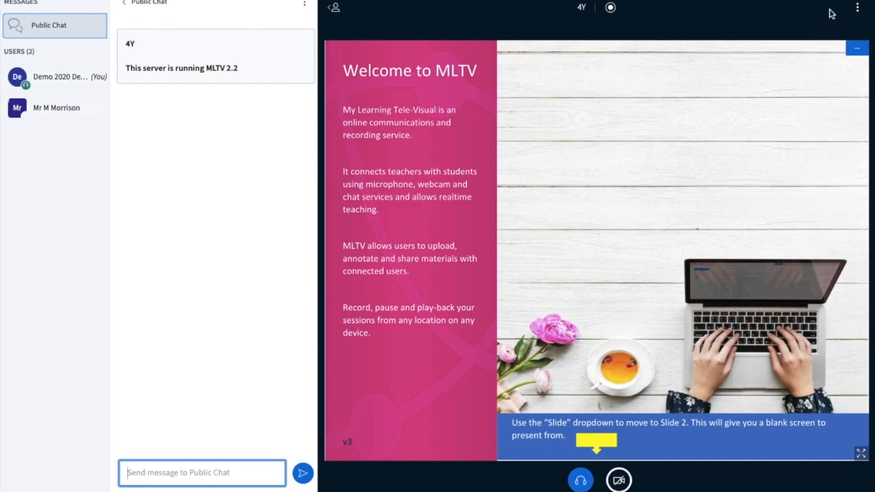
{"action": "left_click", "coordinate": [859, 9]}
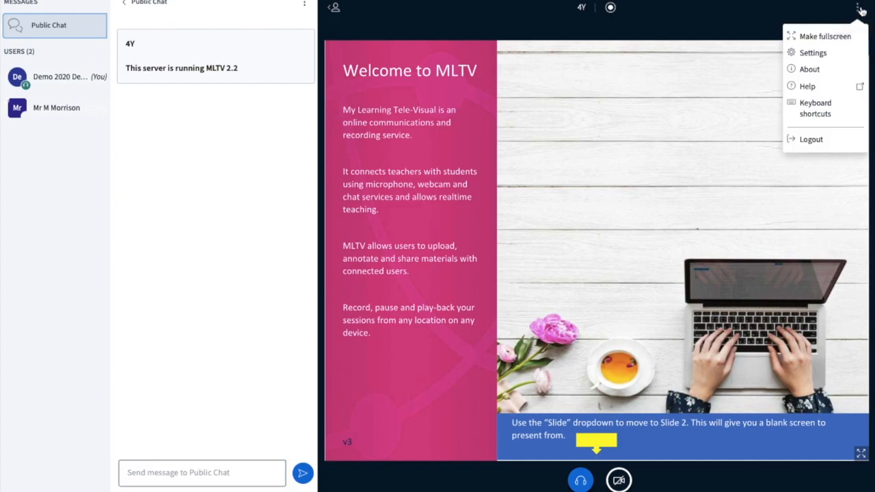
{"action": "mouse_move", "coordinate": [662, 16]}
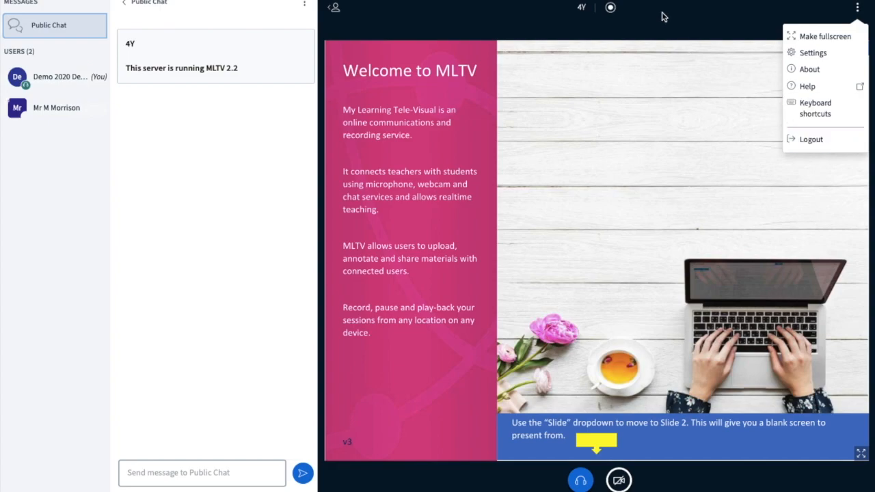
{"action": "mouse_move", "coordinate": [663, 17]}
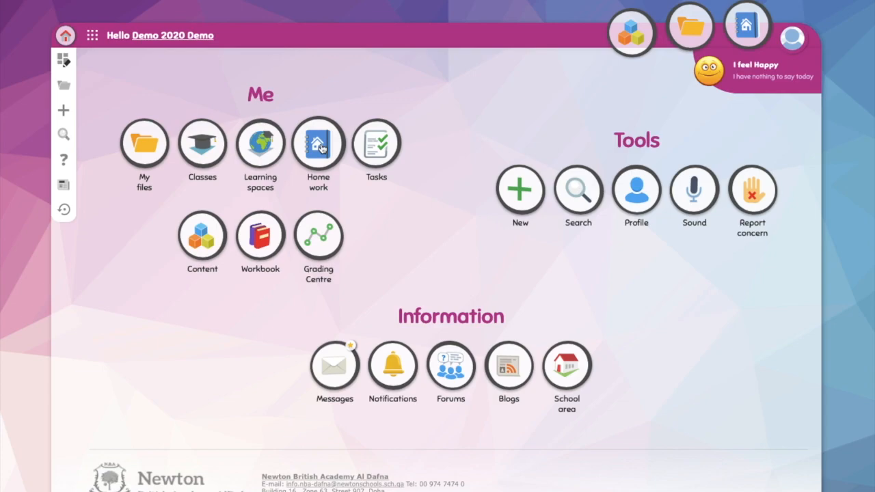
- Go to Home work and load the 'Homework Week 1 Day 1' task
{"action": "left_click", "coordinate": [317, 144]}
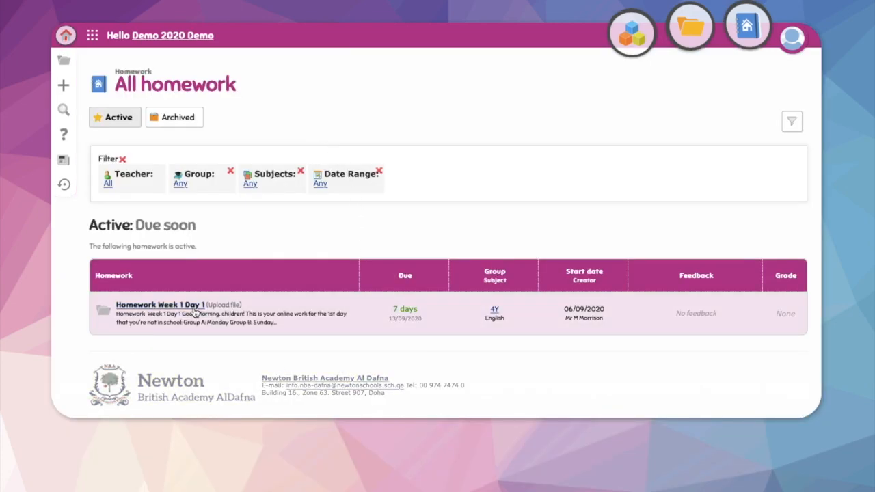
{"action": "left_click", "coordinate": [160, 304]}
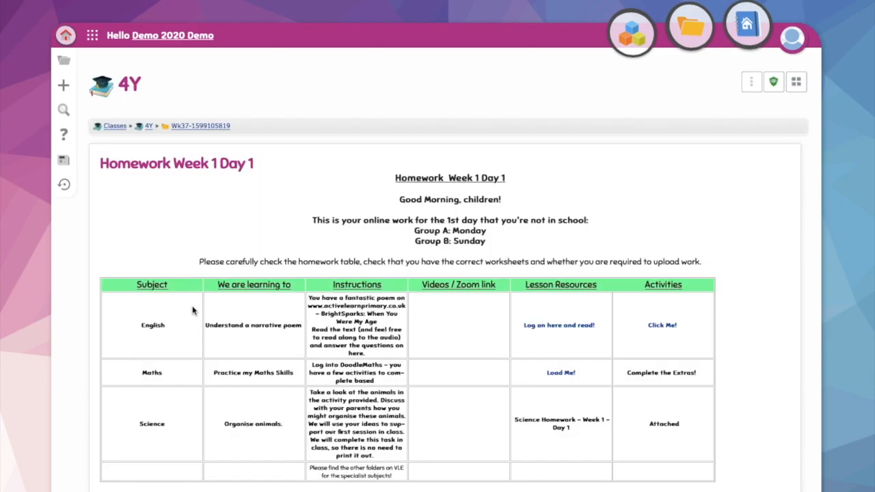
- Scroll down to the due date, English and Science resources, and Submit home work area
{"action": "scroll", "scroll_direction": "down", "scroll_amount": 3}
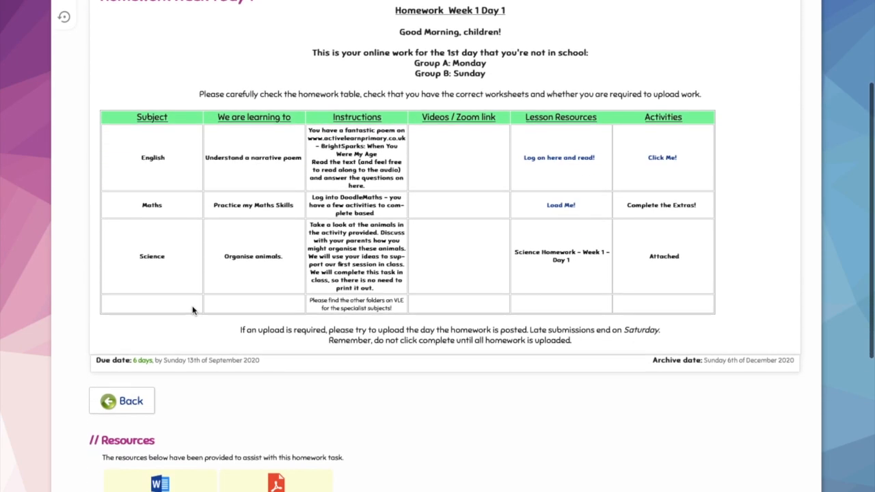
{"action": "scroll", "scroll_direction": "down", "scroll_amount": 3}
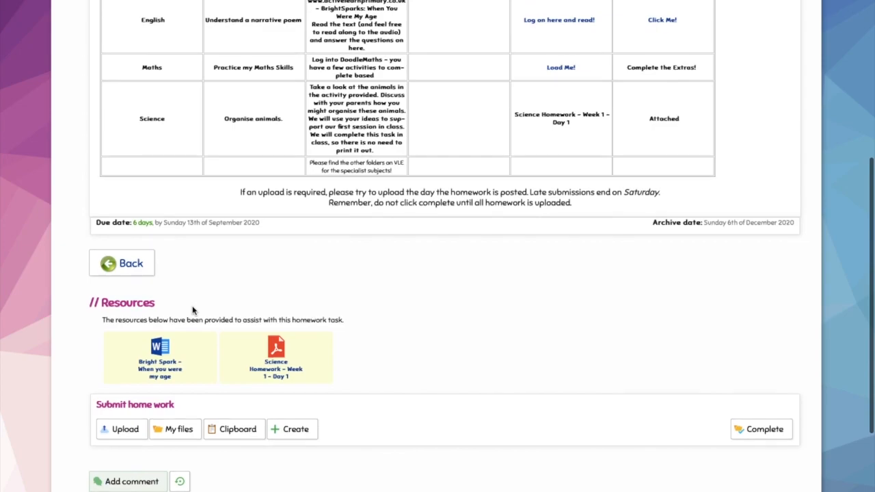
{"action": "scroll", "scroll_direction": "down", "scroll_amount": 3}
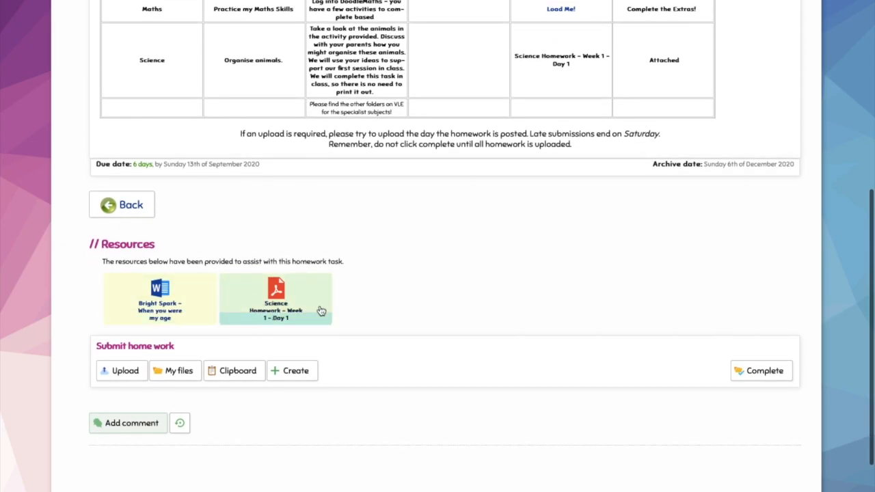